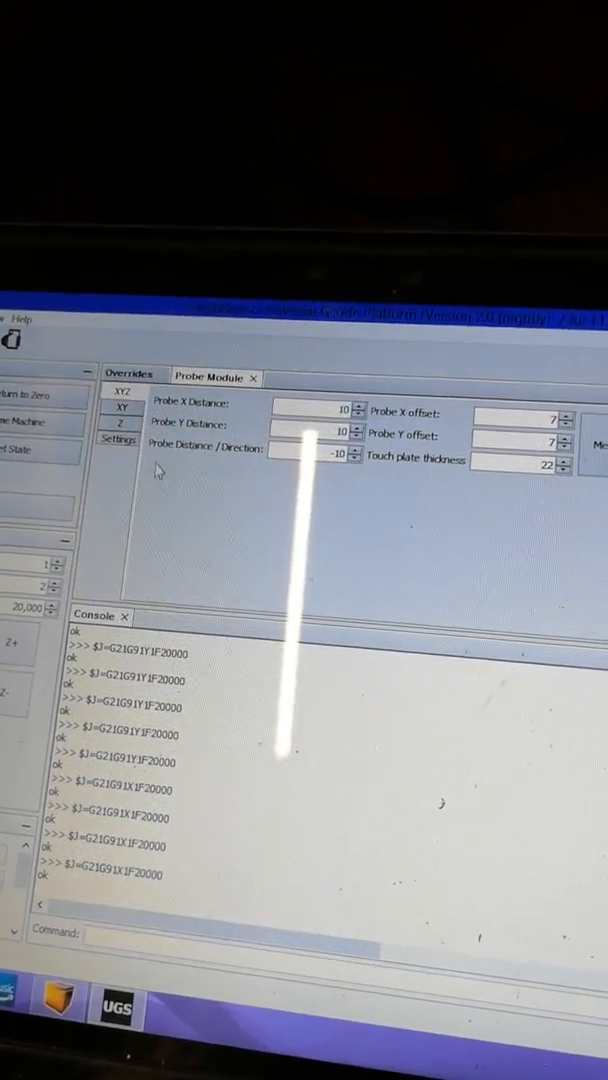
pyautogui.click(117, 441)
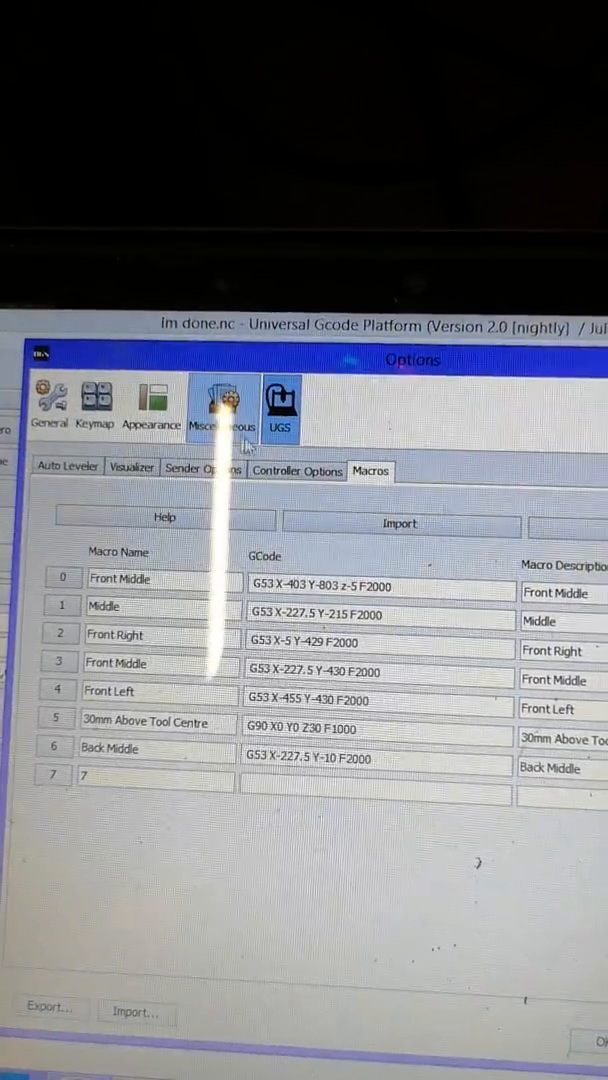
pyautogui.click(296, 470)
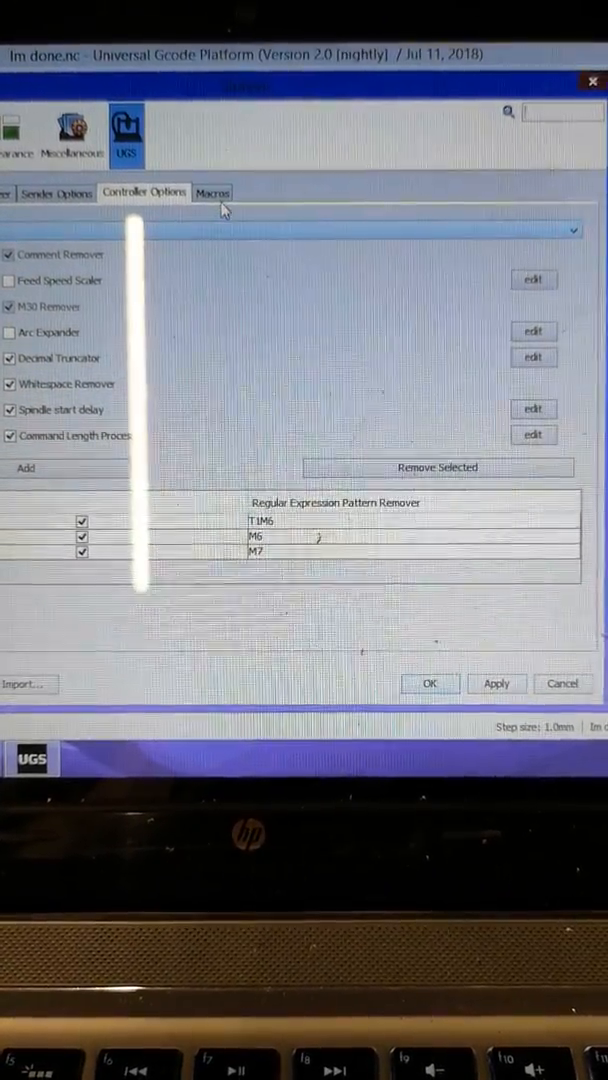
pyautogui.click(211, 192)
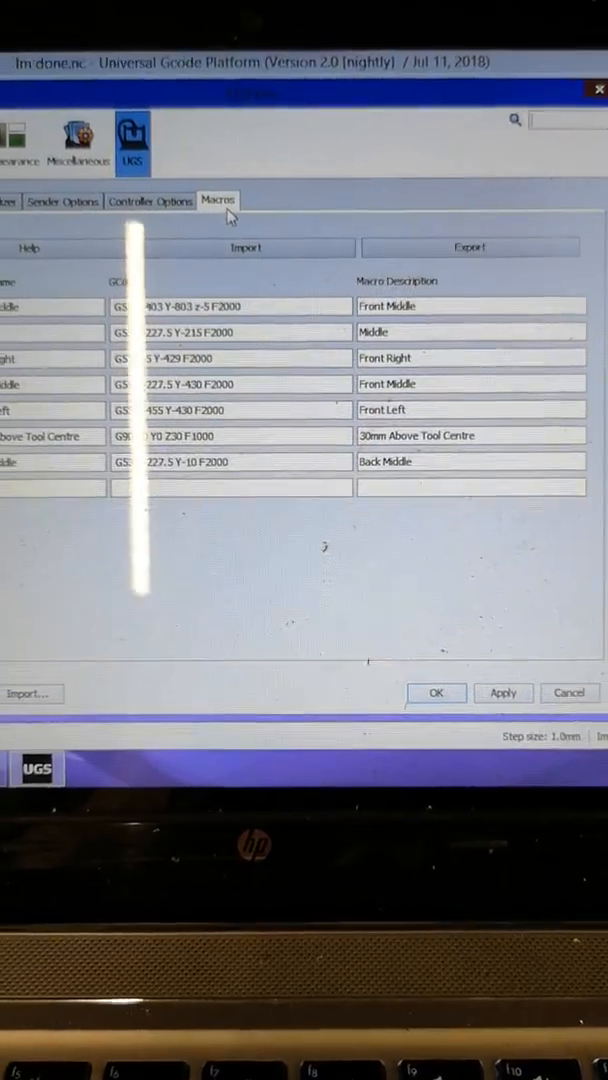